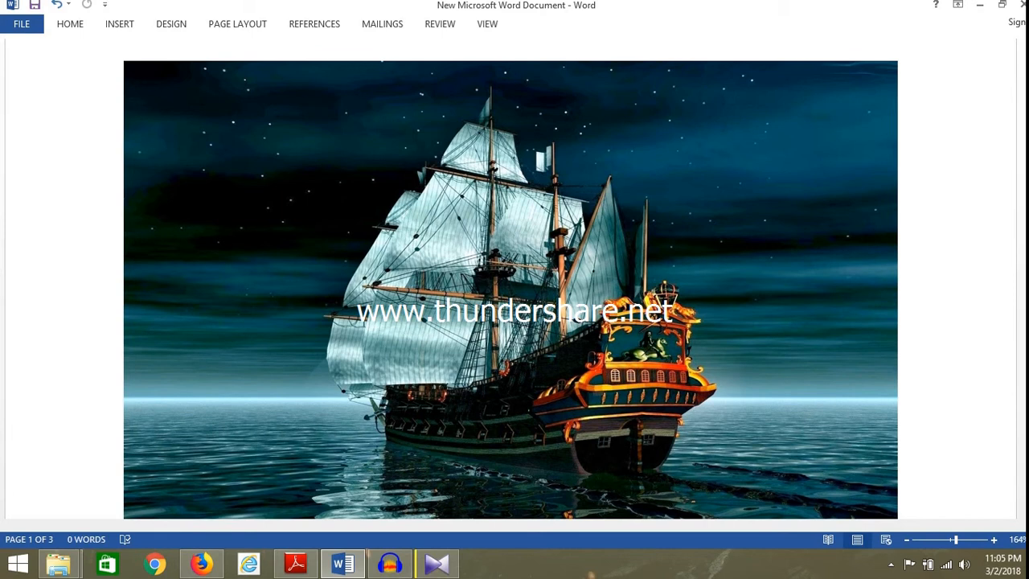
{"action": "scroll", "scroll_direction": "down", "scroll_amount": 3}
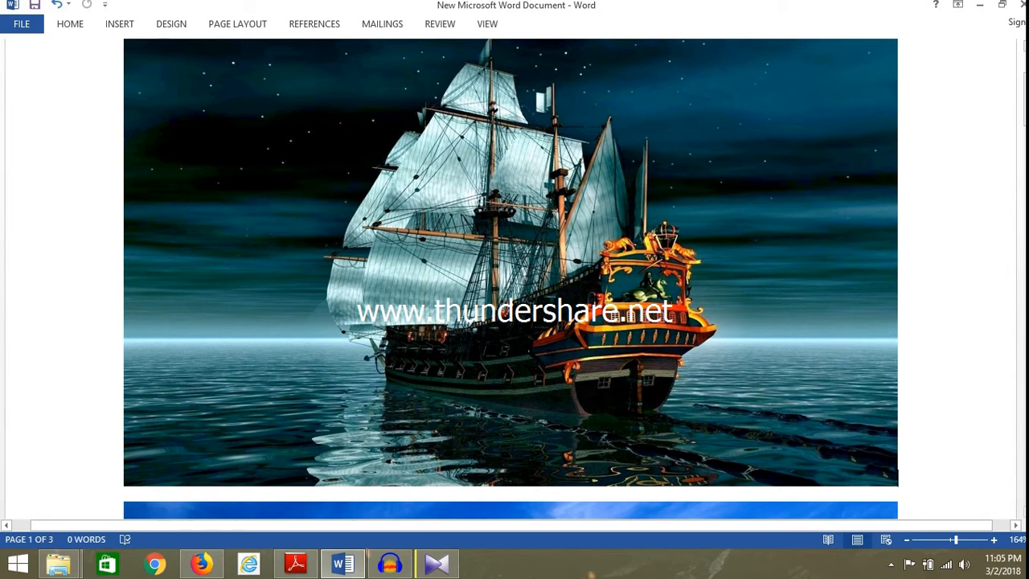
{"action": "scroll", "scroll_direction": "down", "scroll_amount": 3}
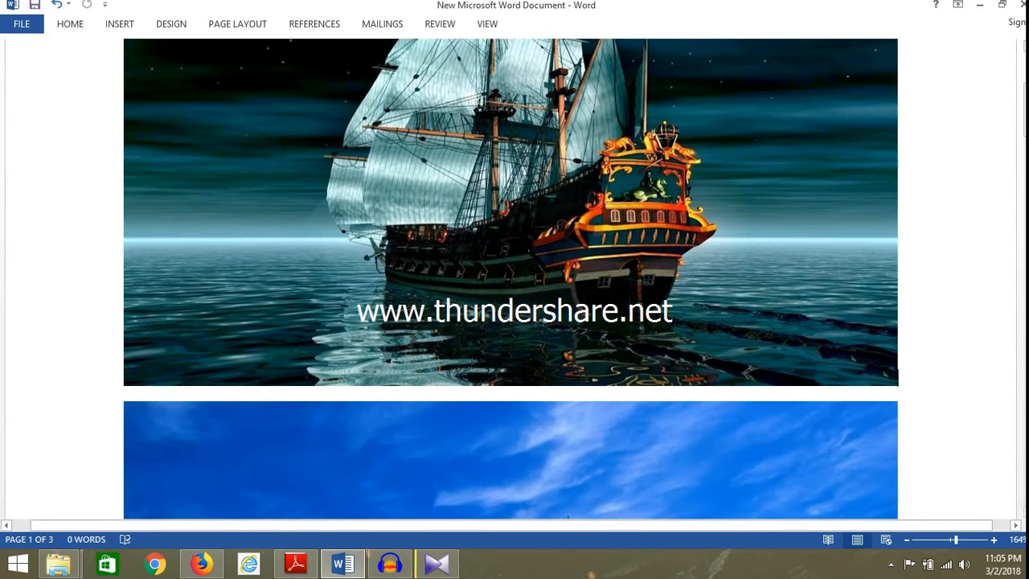
{"action": "scroll", "scroll_direction": "down", "scroll_amount": 3}
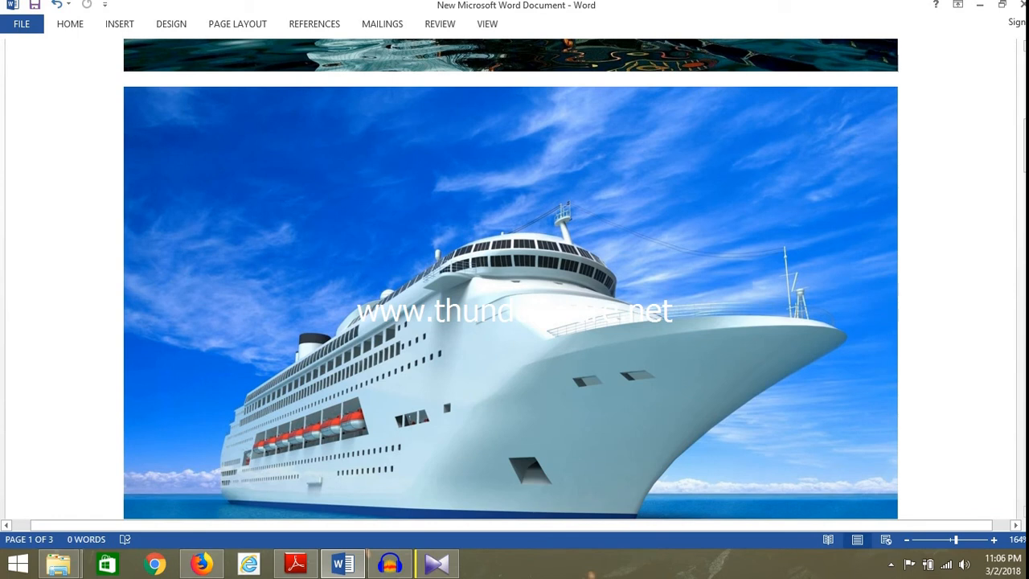
{"action": "scroll", "scroll_direction": "down", "scroll_amount": 3}
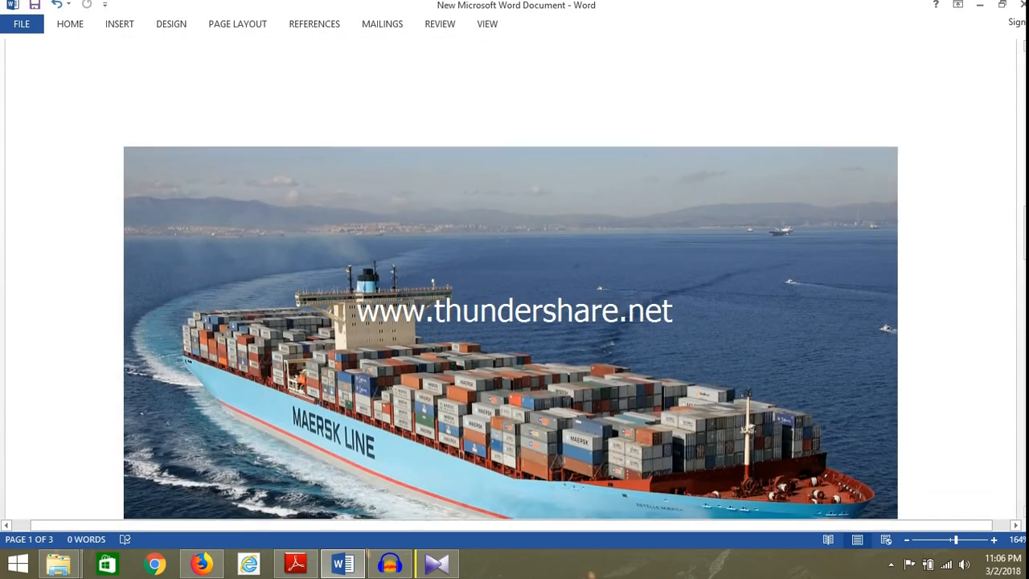
{"action": "scroll", "scroll_direction": "down", "scroll_amount": 3}
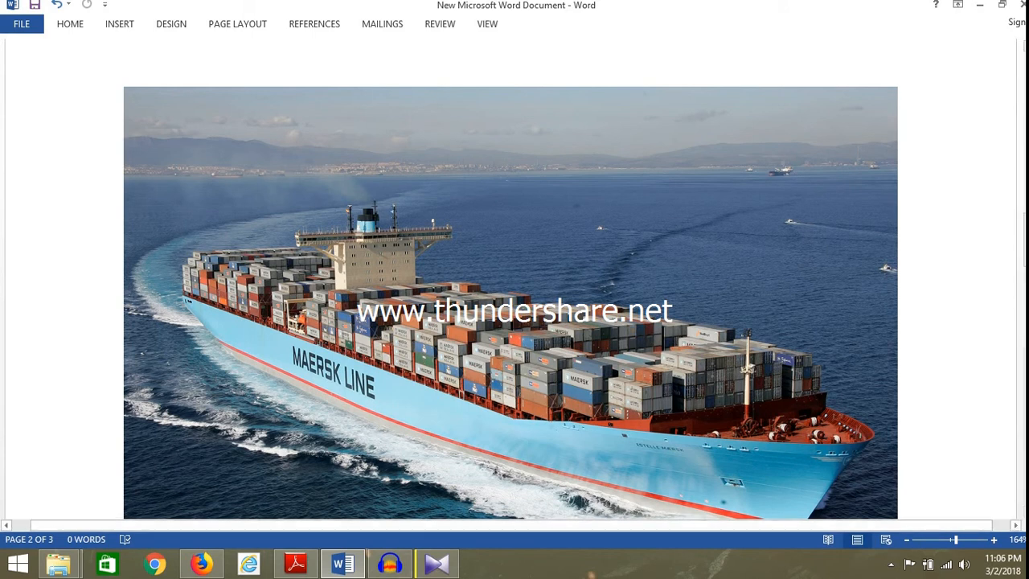
{"action": "scroll", "scroll_direction": "down", "scroll_amount": 3}
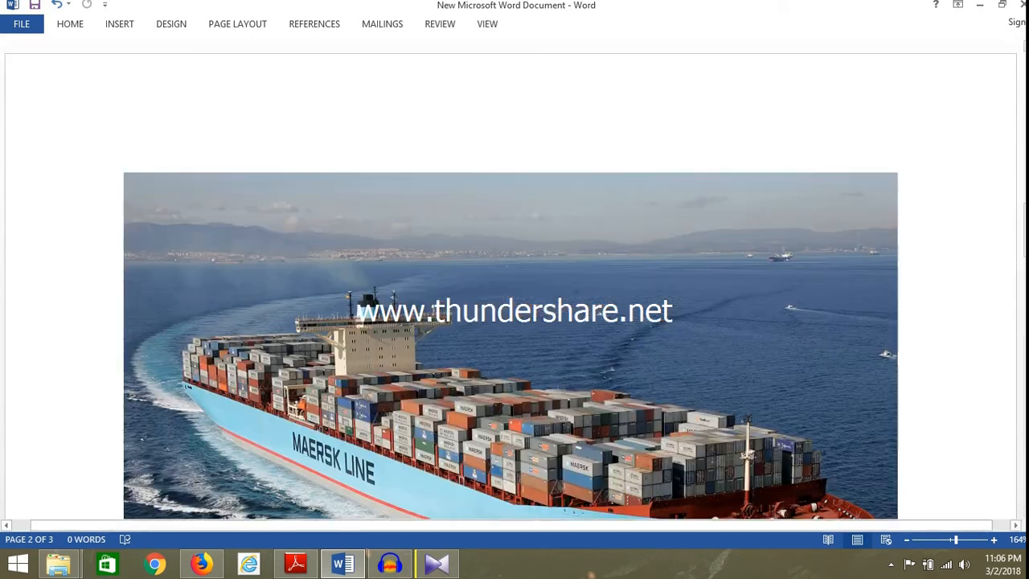
{"action": "scroll", "scroll_direction": "up", "scroll_amount": 3}
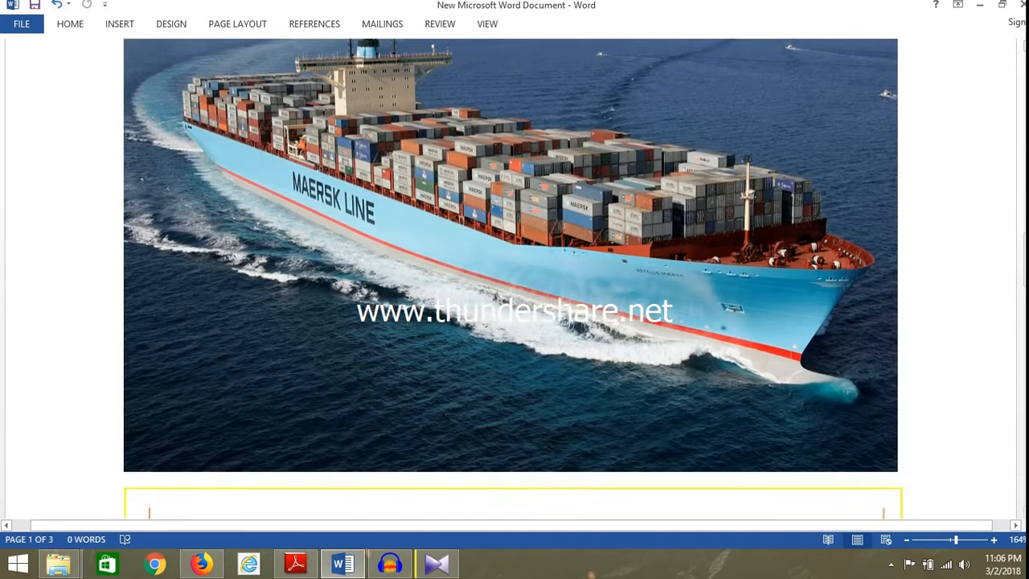
{"action": "scroll", "scroll_direction": "down", "scroll_amount": 3}
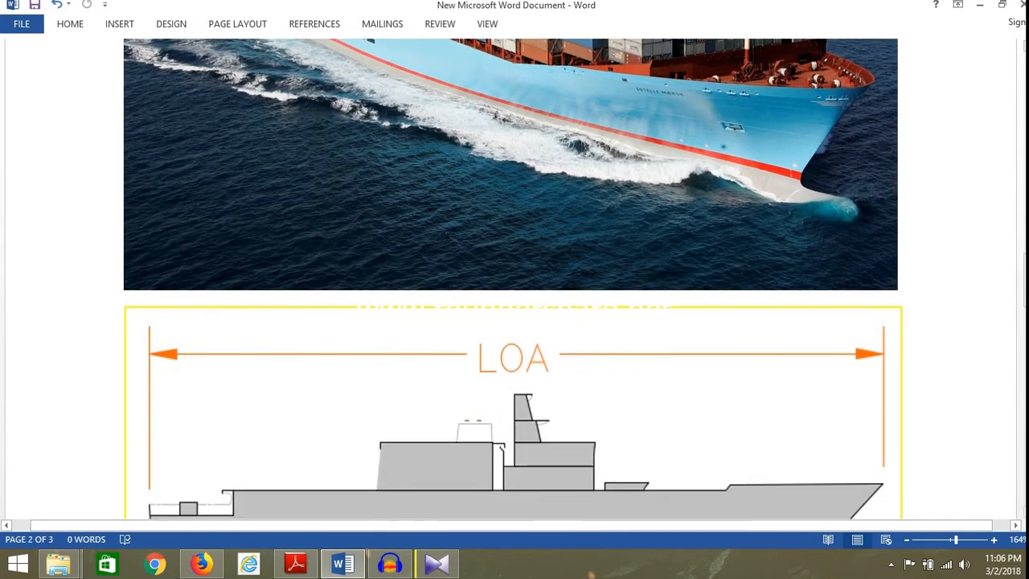
{"action": "scroll", "scroll_direction": "down", "scroll_amount": 3}
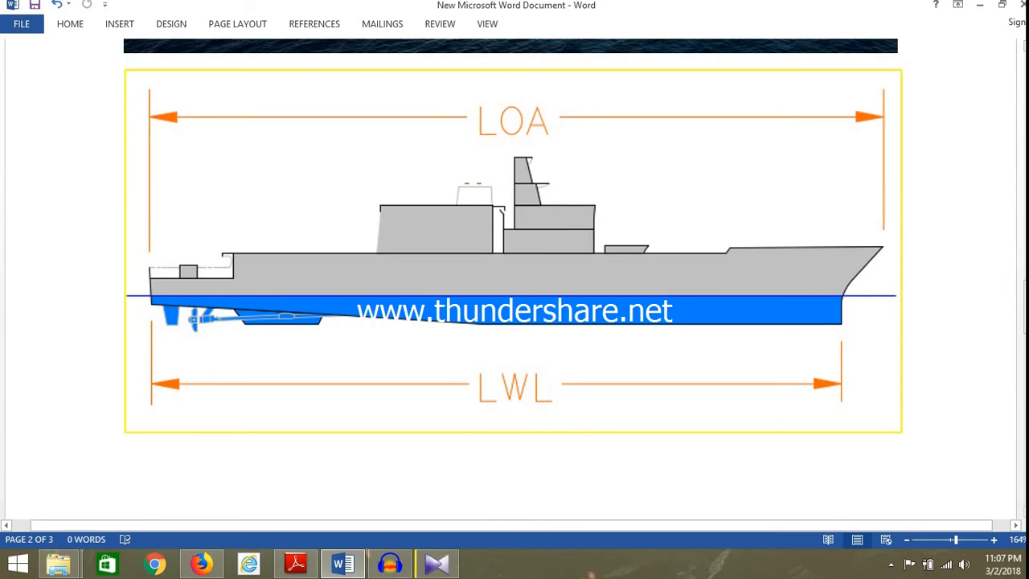
{"action": "scroll", "scroll_direction": "down", "scroll_amount": 3}
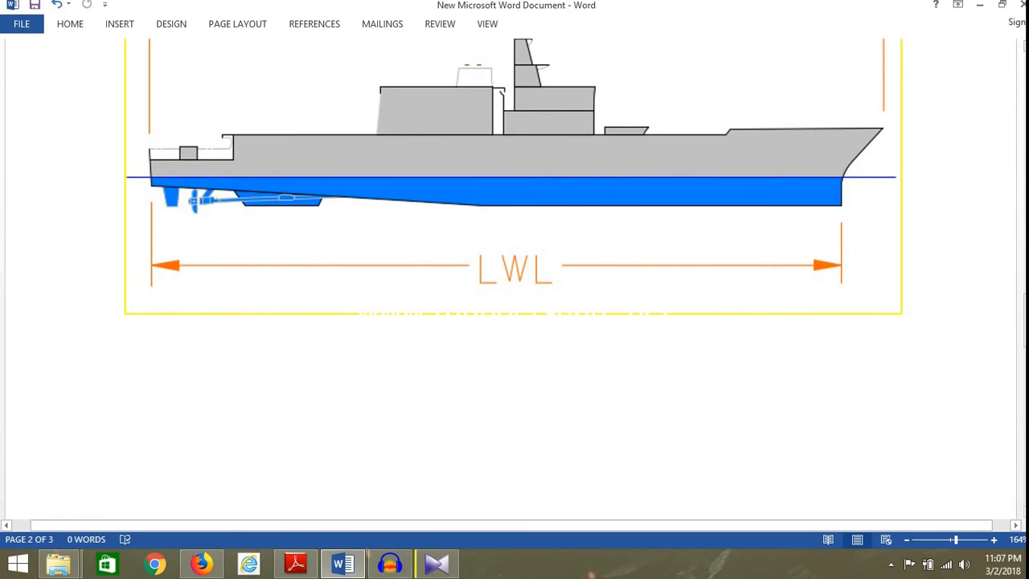
{"action": "scroll", "scroll_direction": "down", "scroll_amount": 3}
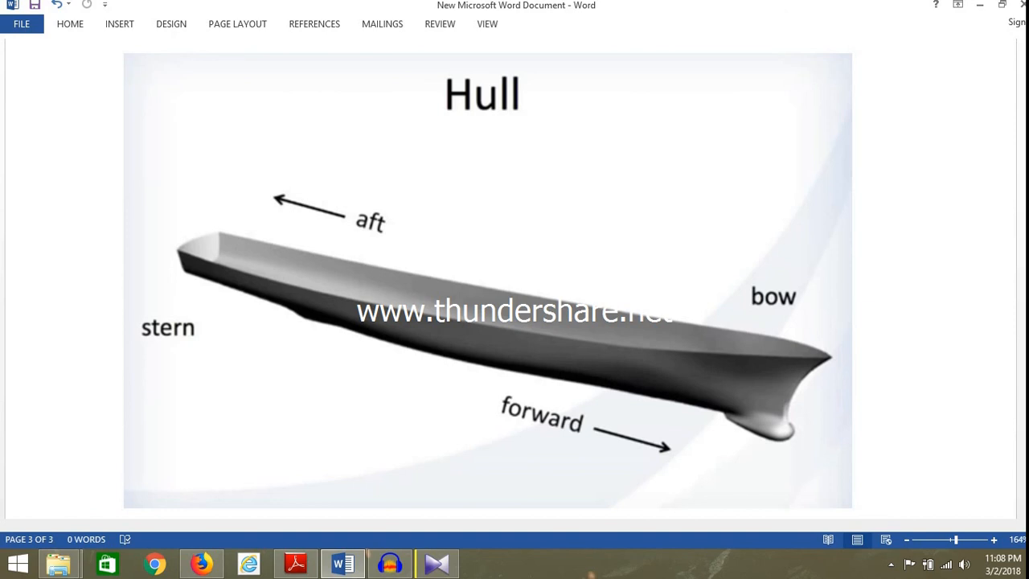
{"action": "scroll", "scroll_direction": "down", "scroll_amount": 3}
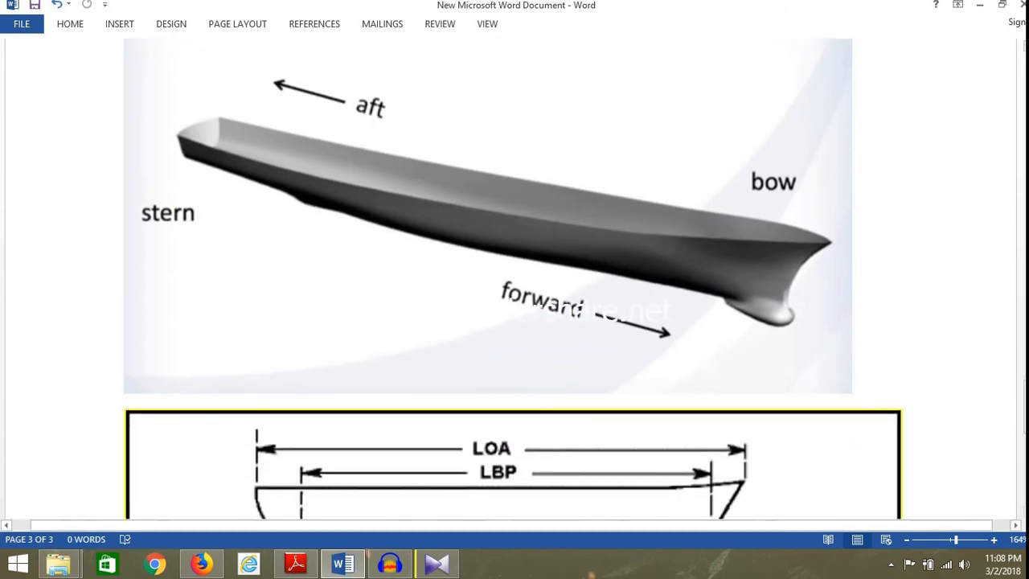
{"action": "scroll", "scroll_direction": "down", "scroll_amount": 3}
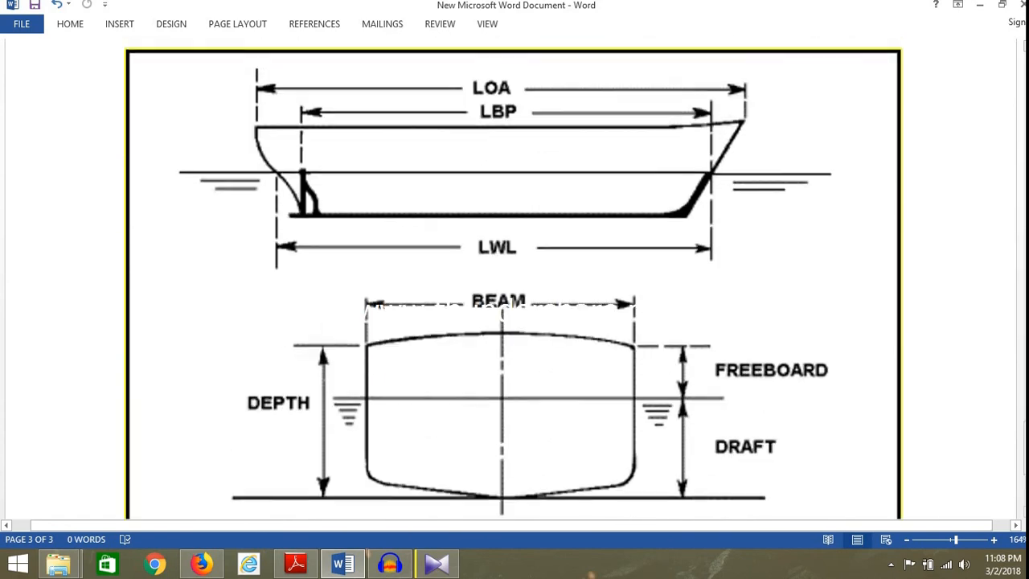